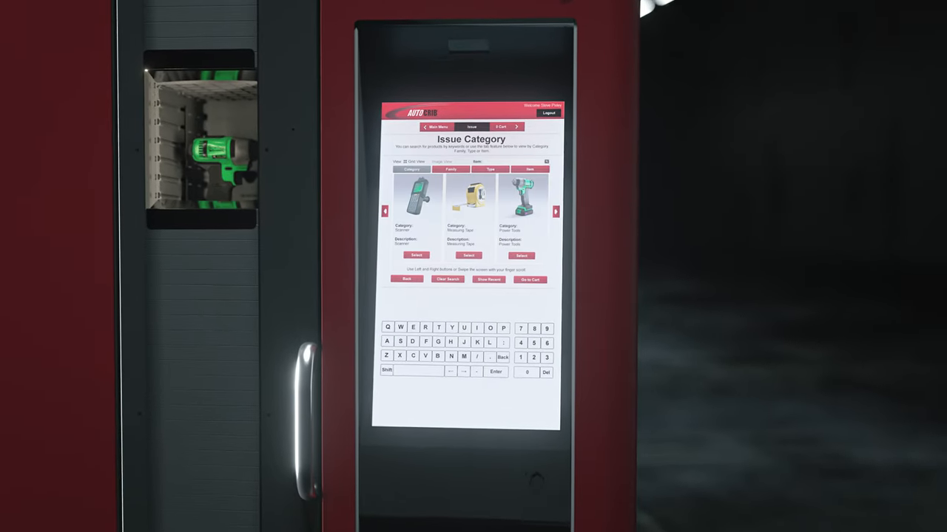
- Select an issue category, then an issue family, to reach the Issue Type product list
{"action": "left_click", "coordinate": [450, 168]}
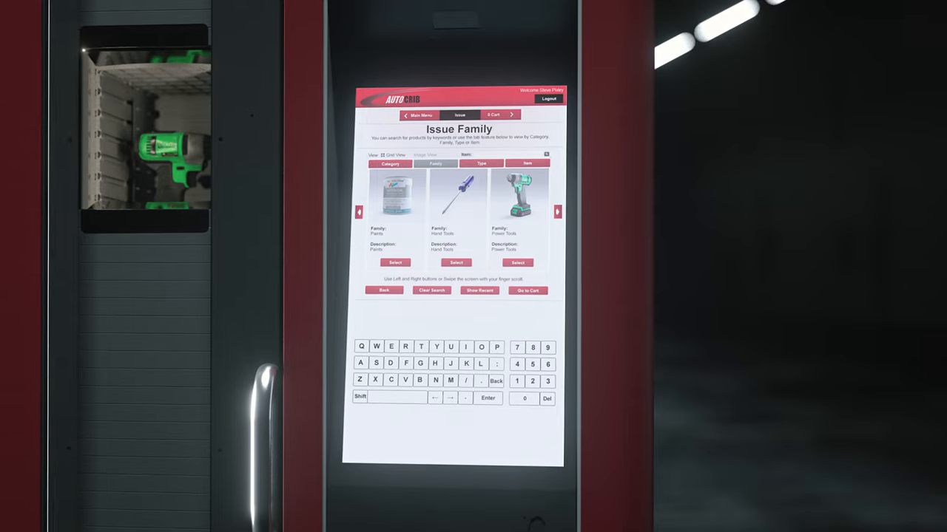
{"action": "left_click", "coordinate": [482, 162]}
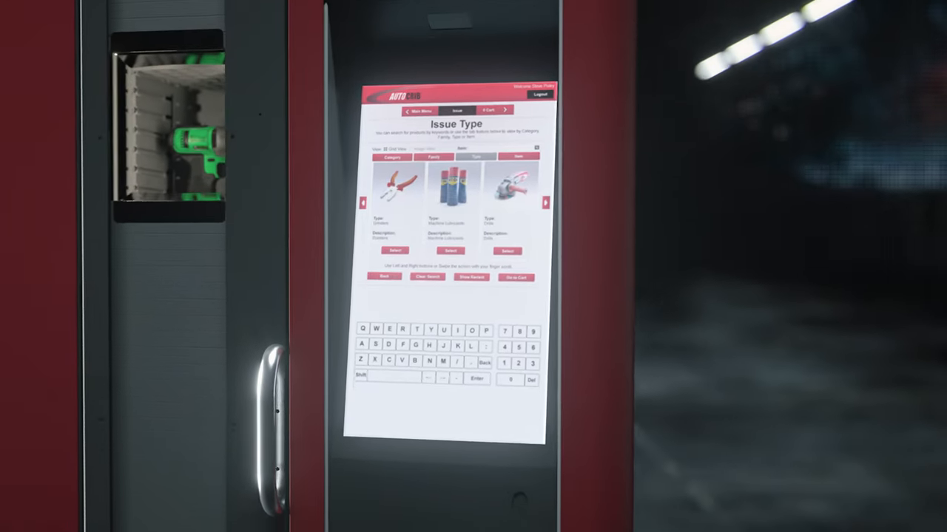